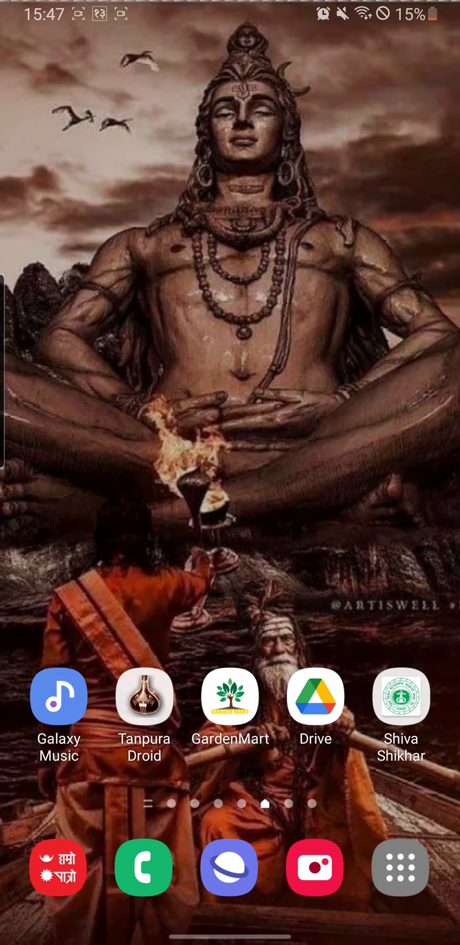
Launch Discord from the app drawer after swiping to its page
{"action": "left_click", "coordinate": [400, 867]}
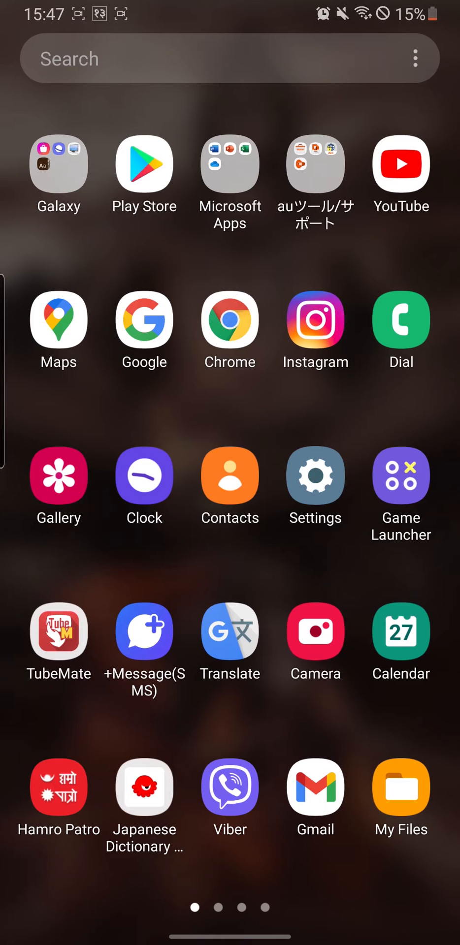
{"action": "scroll", "scroll_direction": "left", "scroll_amount": 3}
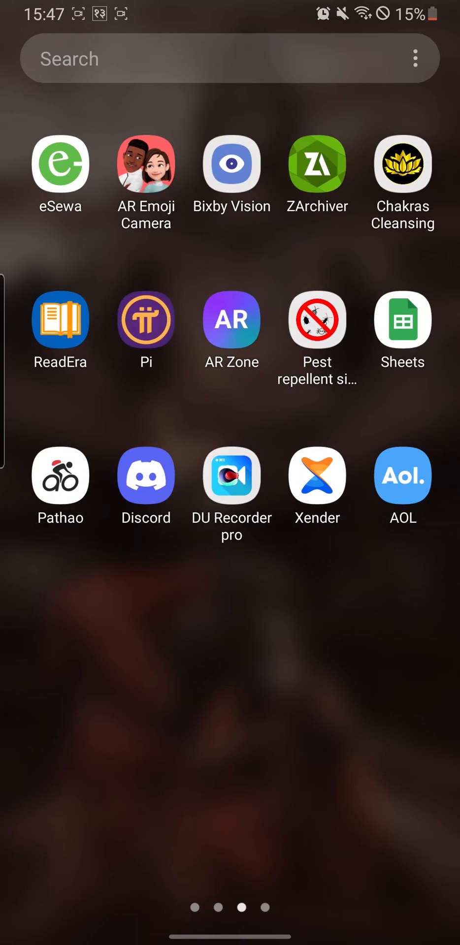
{"action": "left_click", "coordinate": [146, 477]}
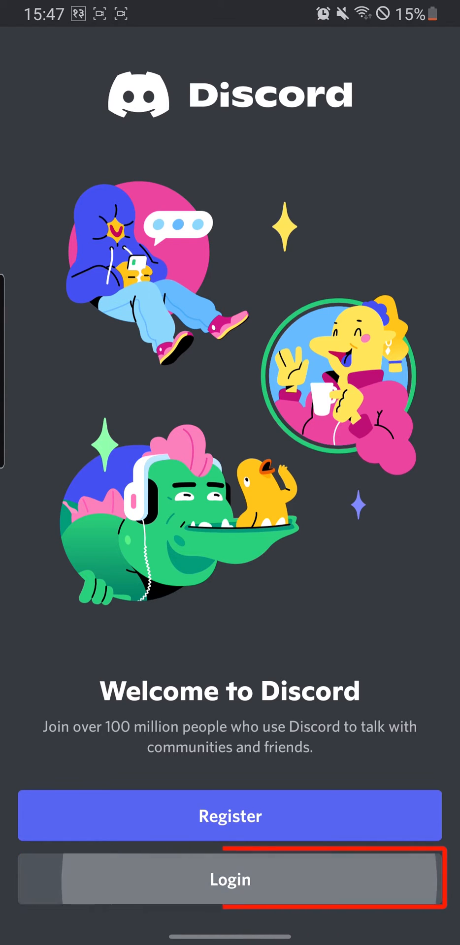
{"action": "left_click", "coordinate": [230, 880]}
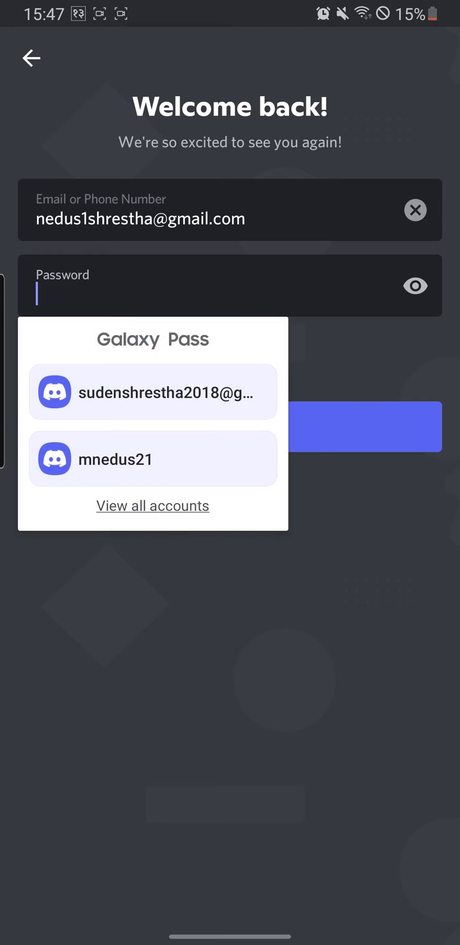
{"action": "left_click", "coordinate": [416, 210]}
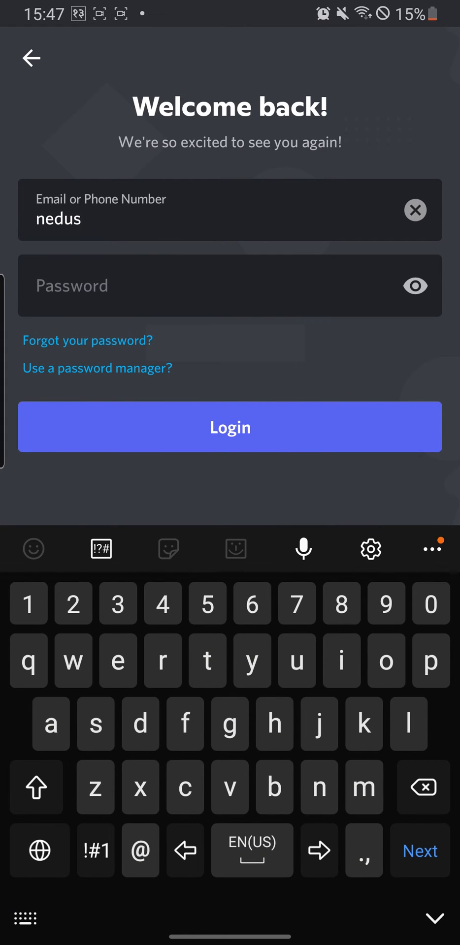
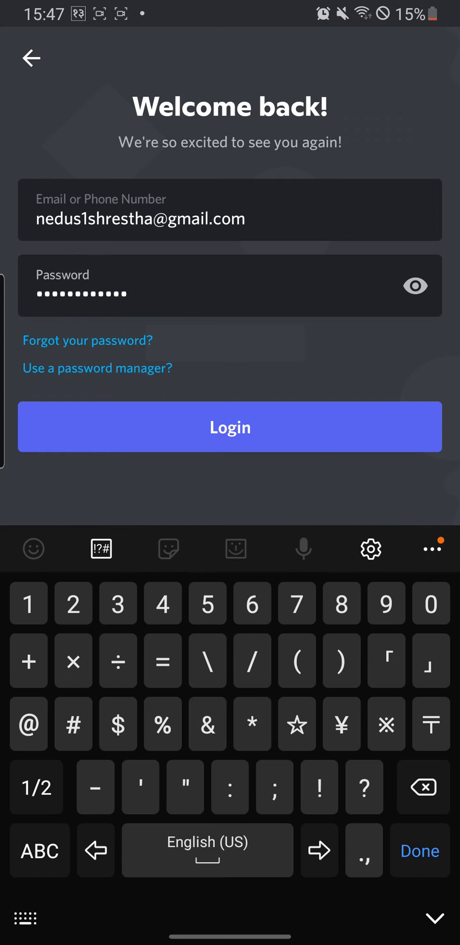
{"action": "left_click", "coordinate": [230, 427]}
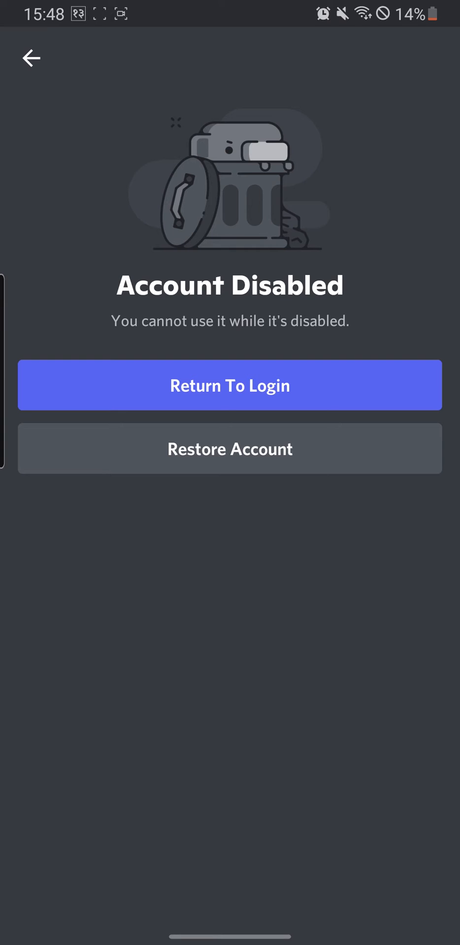
Choose Restore Account on the Account Disabled screen
{"action": "left_click", "coordinate": [229, 449]}
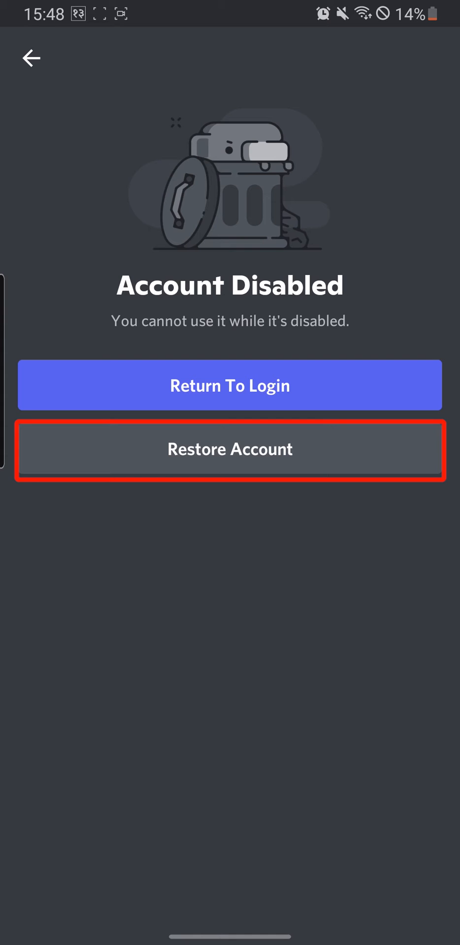
{"action": "left_click", "coordinate": [230, 449]}
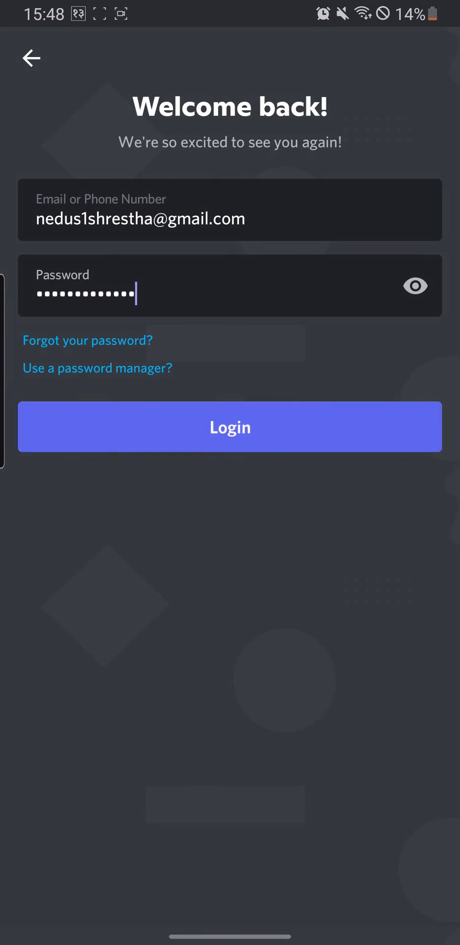
Log in to the restored account and decline saving the login details
{"action": "left_click", "coordinate": [230, 426]}
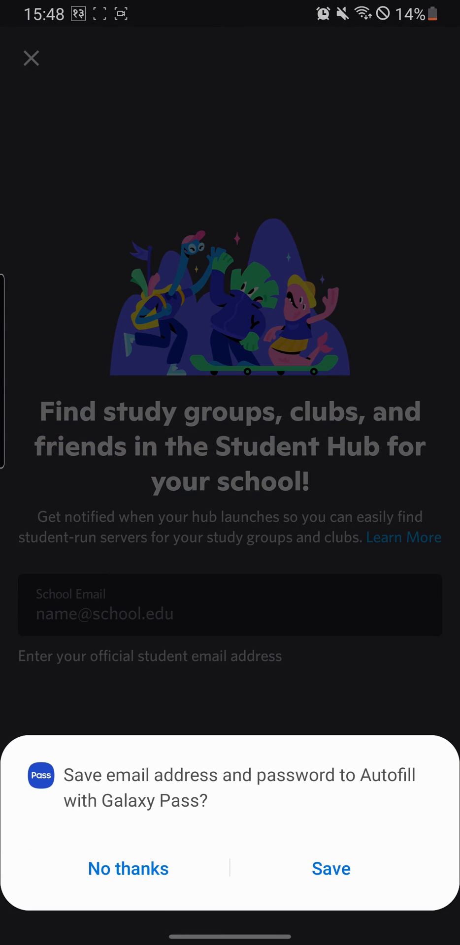
{"action": "left_click", "coordinate": [128, 868]}
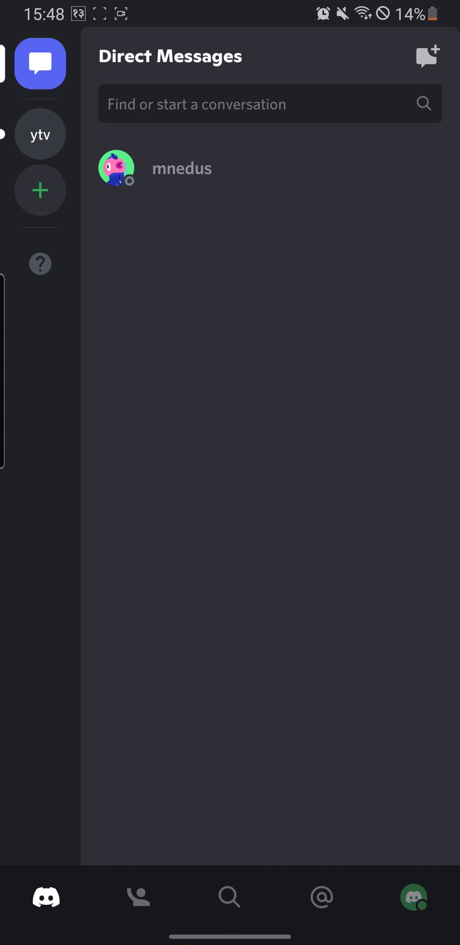
Show the channel list of the youtube test ver1 server
{"action": "left_click", "coordinate": [39, 134]}
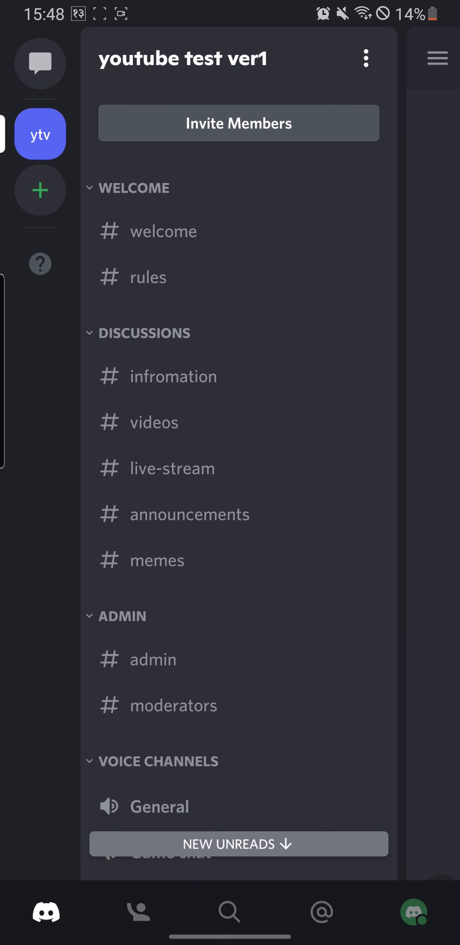